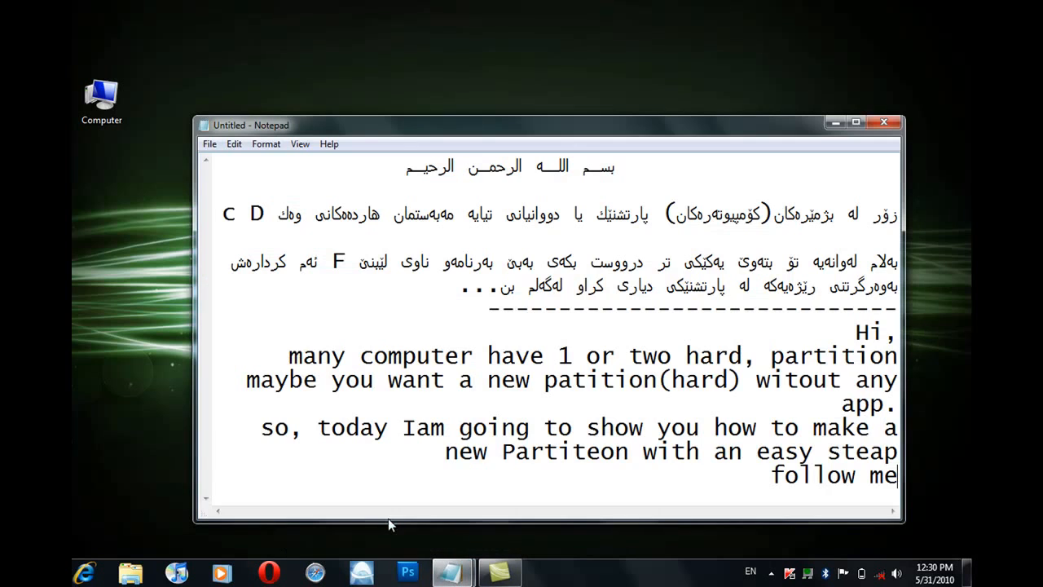
{"action": "mouse_move", "coordinate": [733, 406]}
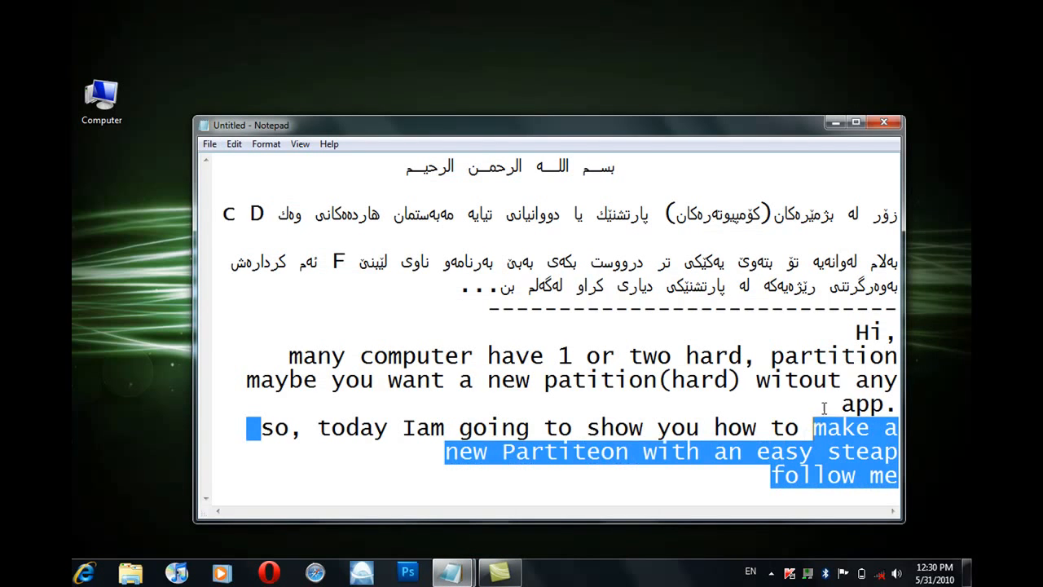
Launch Computer Management from the desktop Computer icon's Manage command.
{"action": "key", "text": "ctrl+a"}
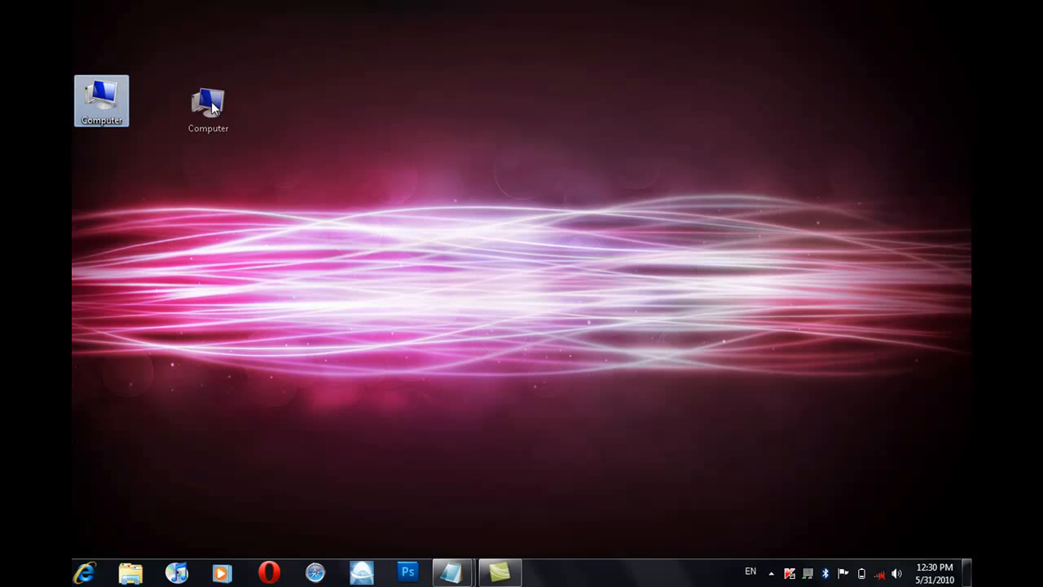
{"action": "right_click", "coordinate": [208, 101]}
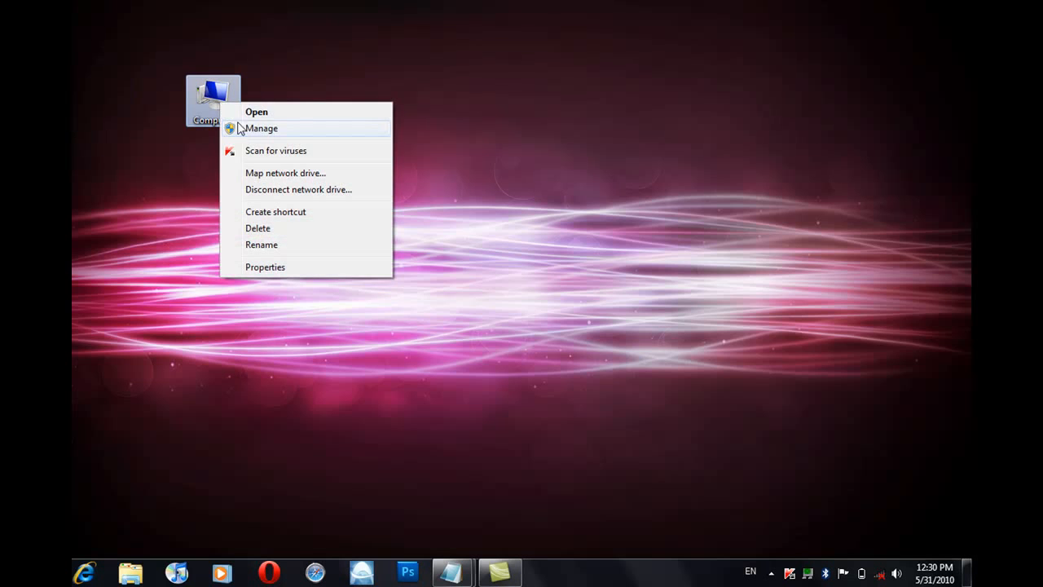
{"action": "left_click", "coordinate": [260, 127]}
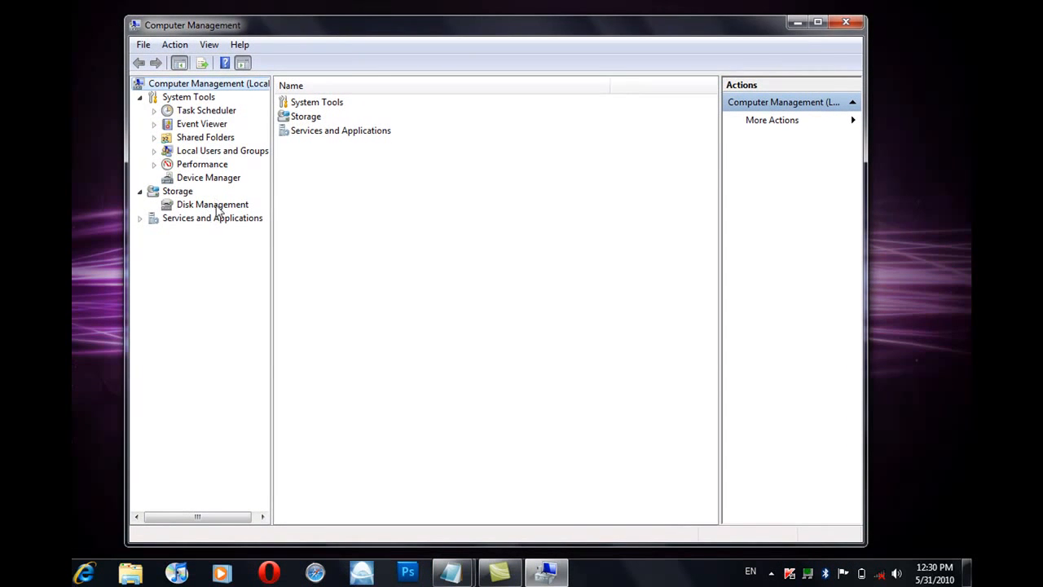
Show Disk Management under Storage and select the Recovery (D:) volume.
{"action": "left_click", "coordinate": [212, 204]}
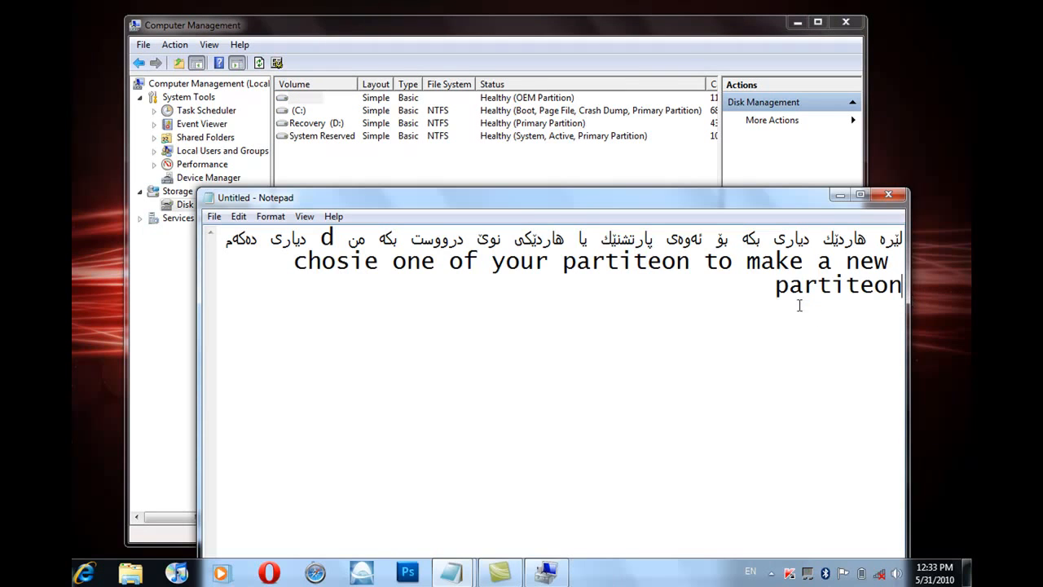
{"action": "key", "text": "ctrl+a"}
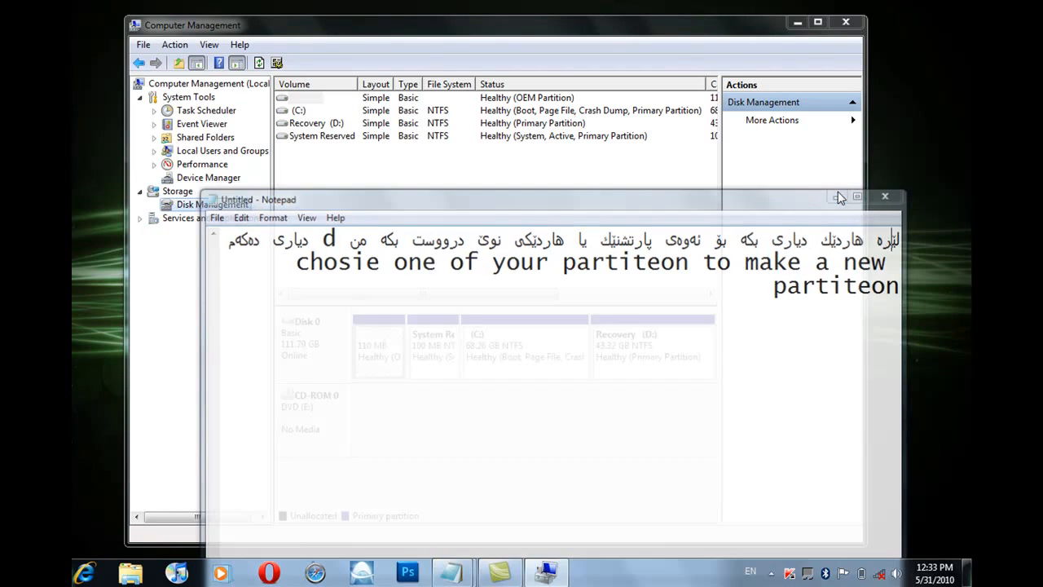
{"action": "left_click", "coordinate": [885, 195]}
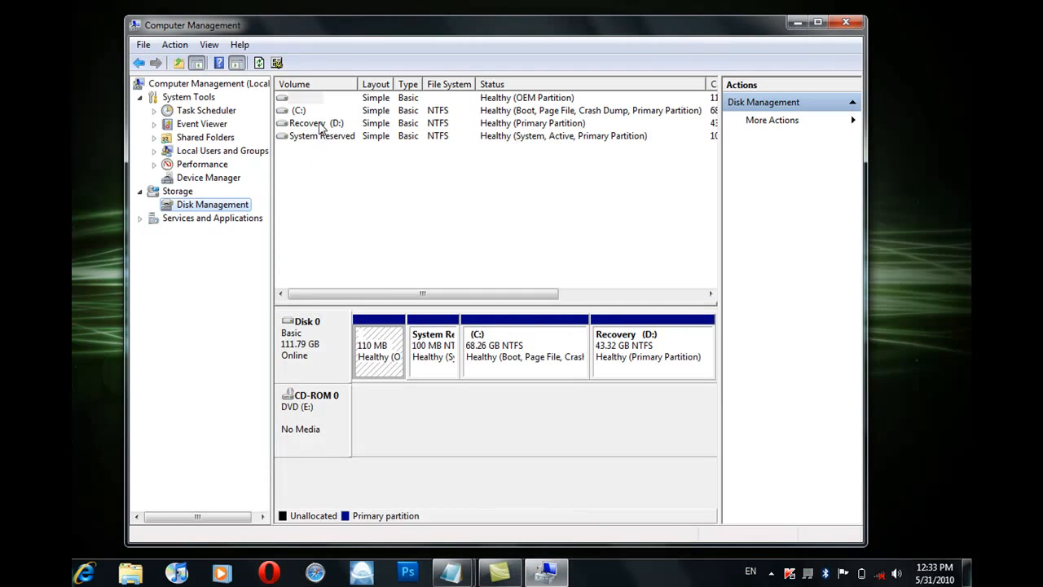
{"action": "left_click", "coordinate": [317, 124]}
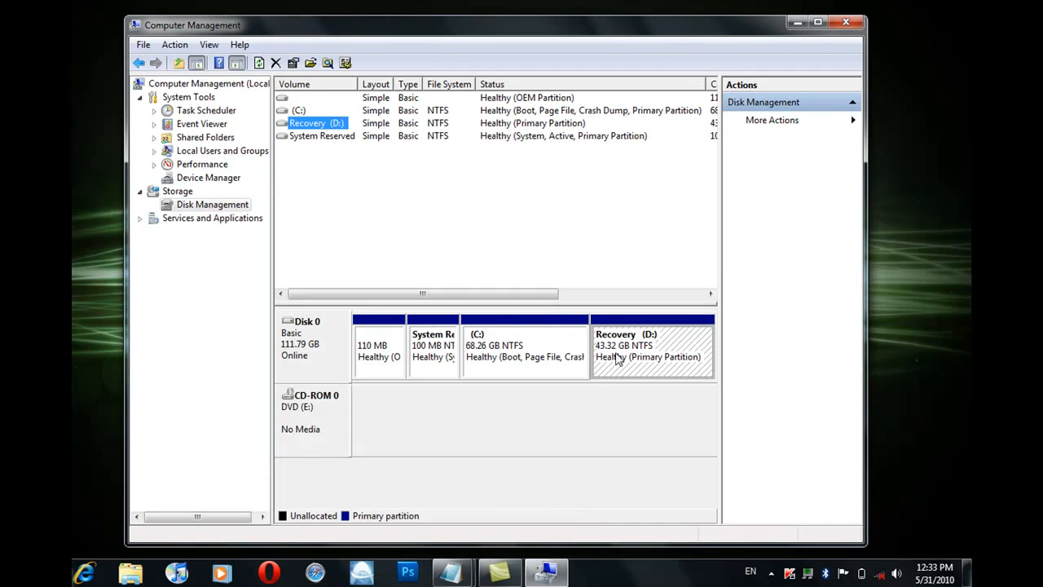
{"action": "mouse_move", "coordinate": [595, 317]}
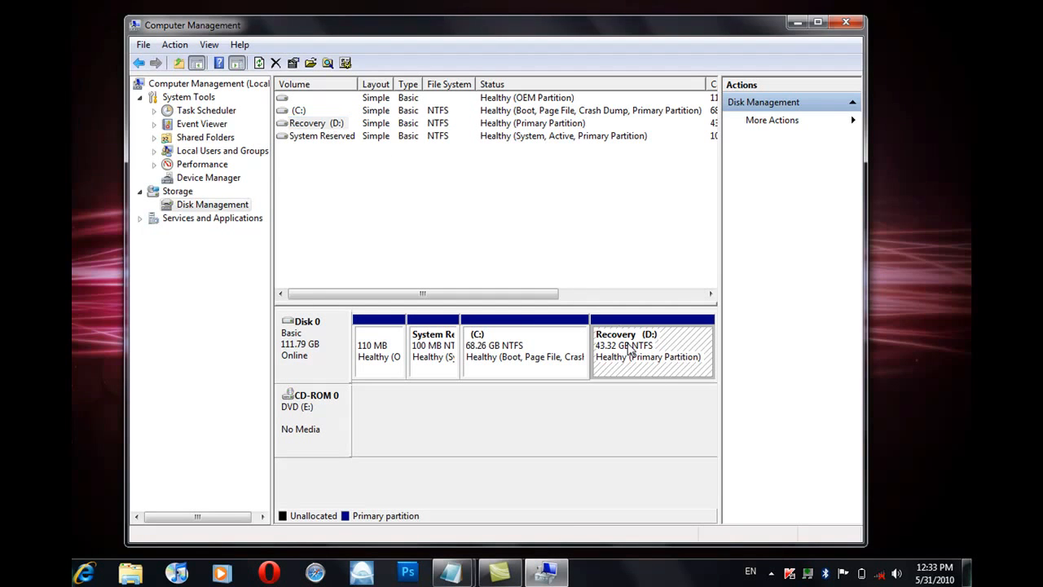
Shrink Recovery (D:) by 10000 MB, leaving 9.77 GB unallocated on Disk 0.
{"action": "right_click", "coordinate": [652, 346]}
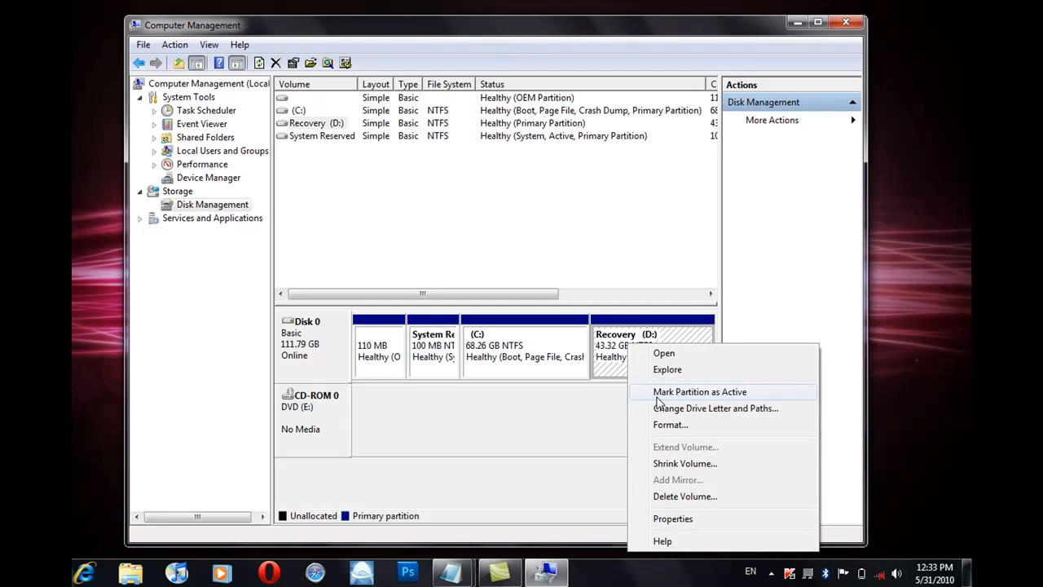
{"action": "mouse_move", "coordinate": [697, 471]}
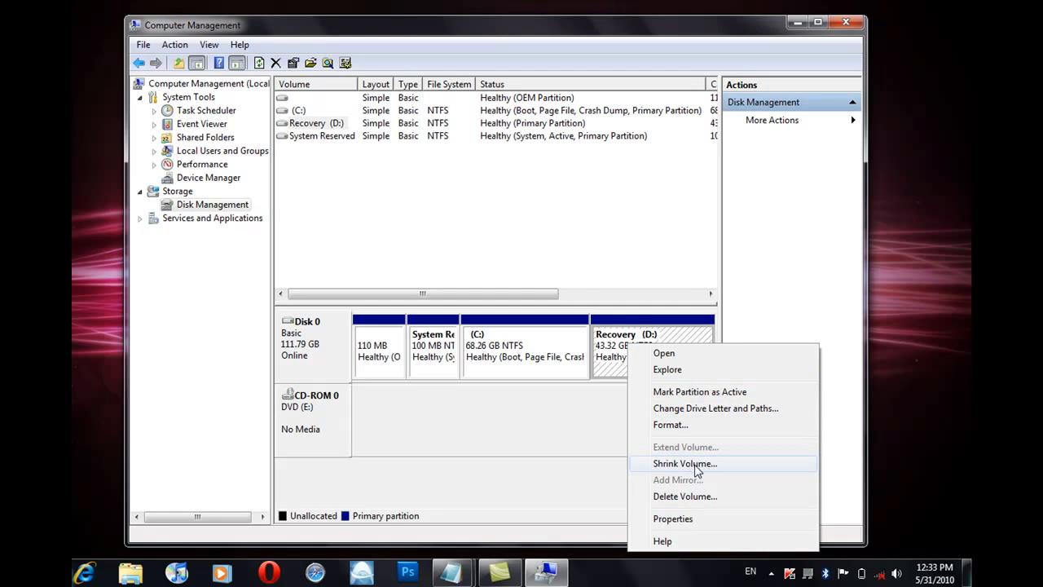
{"action": "left_click", "coordinate": [685, 462]}
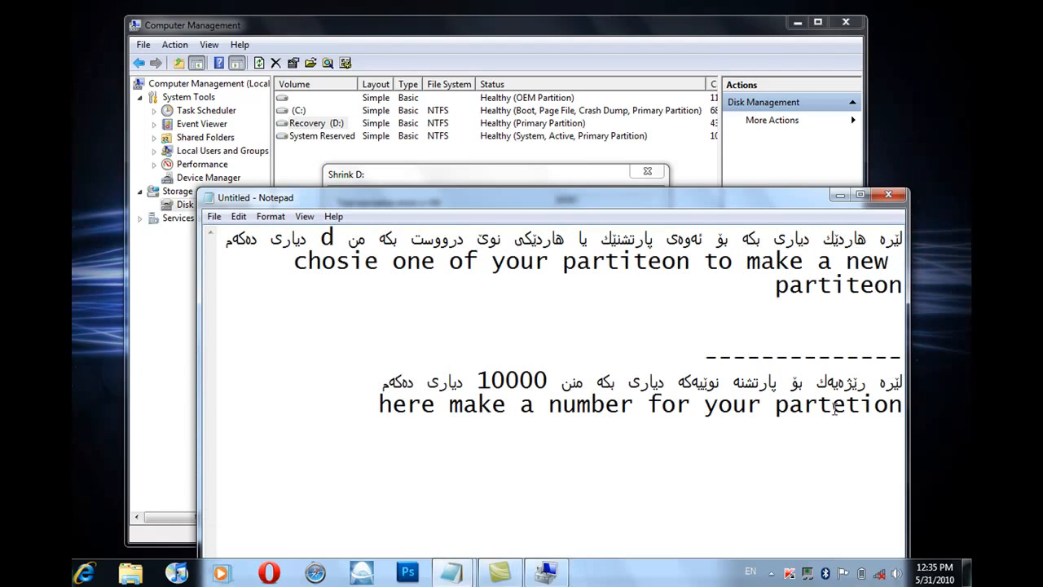
{"action": "type", "text": "i"}
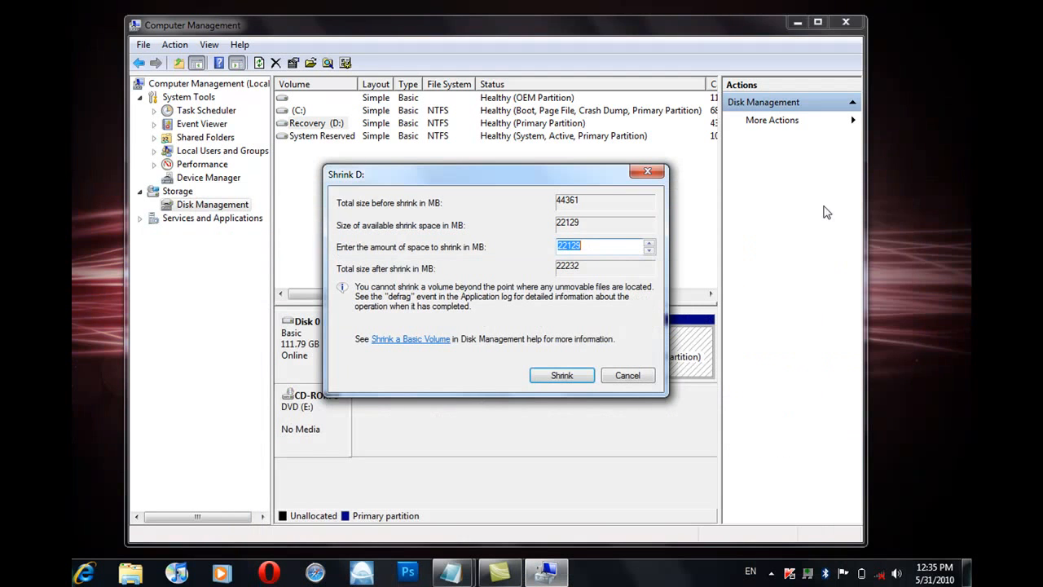
{"action": "type", "text": "10000"}
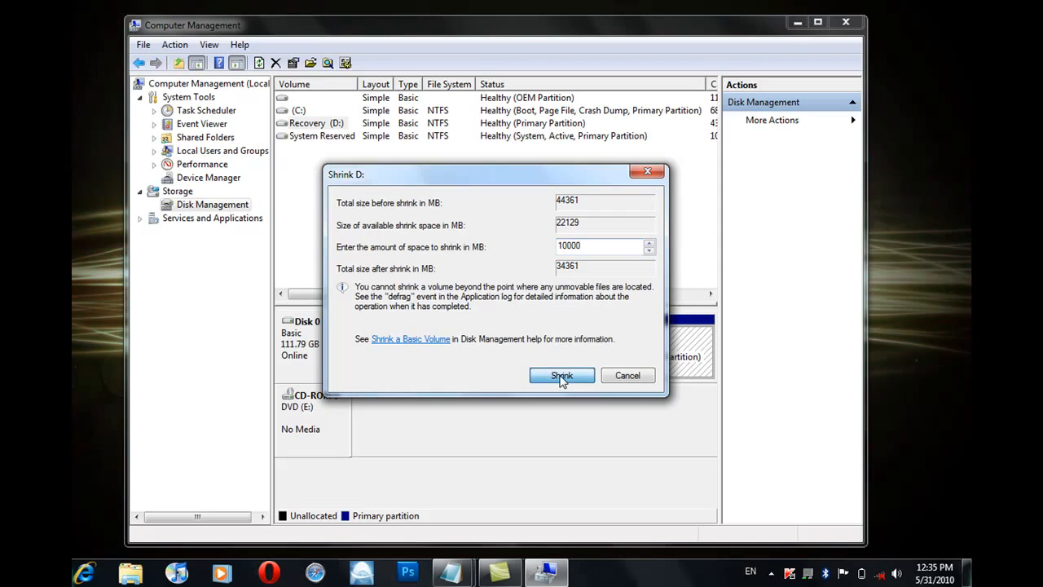
{"action": "left_click", "coordinate": [561, 375]}
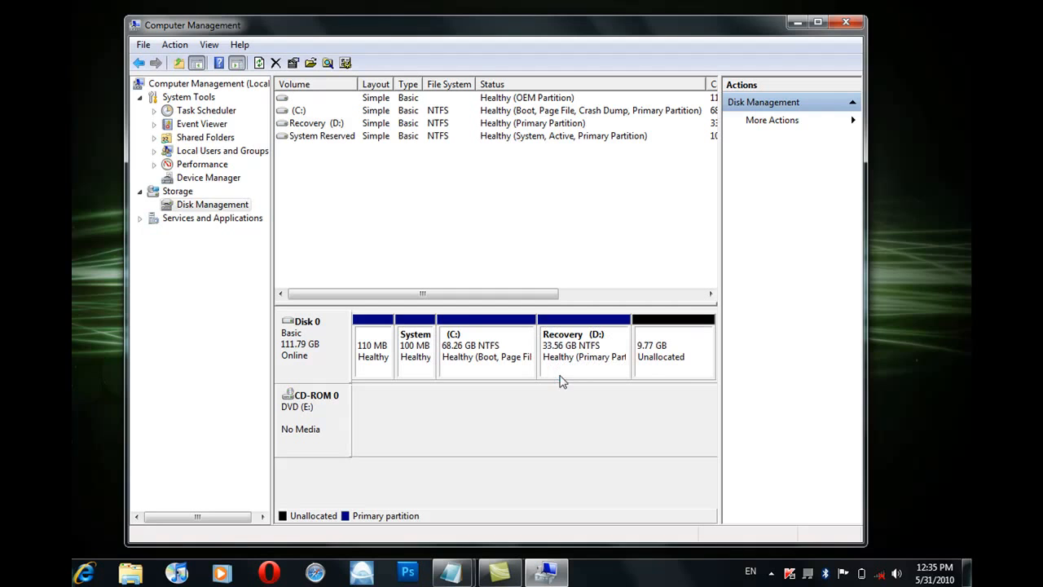
Start a new simple volume on the 9.77 GB unallocated space, keeping the 10000 MB size.
{"action": "left_click", "coordinate": [671, 345]}
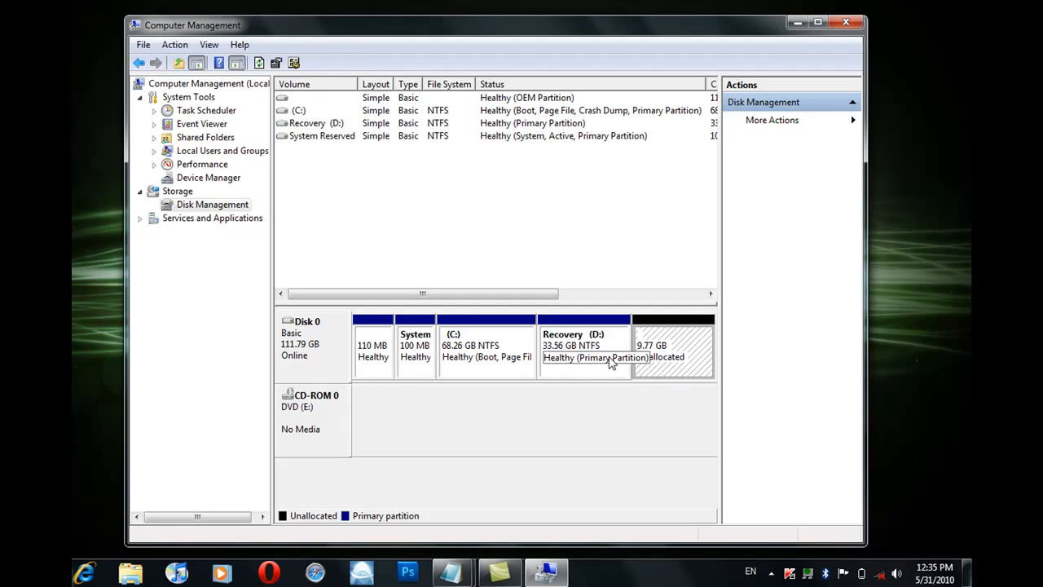
{"action": "right_click", "coordinate": [671, 337]}
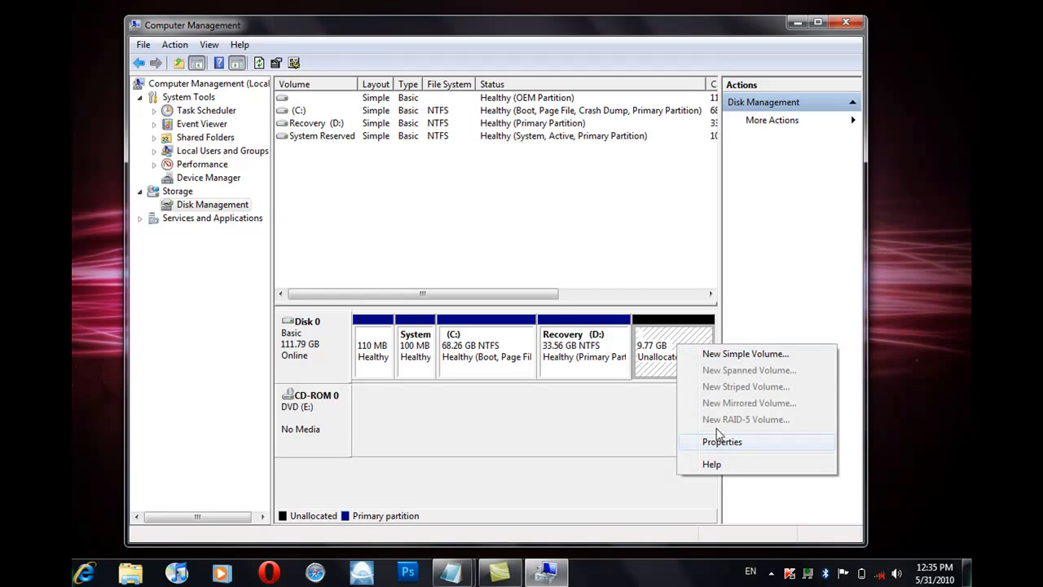
{"action": "mouse_move", "coordinate": [753, 353]}
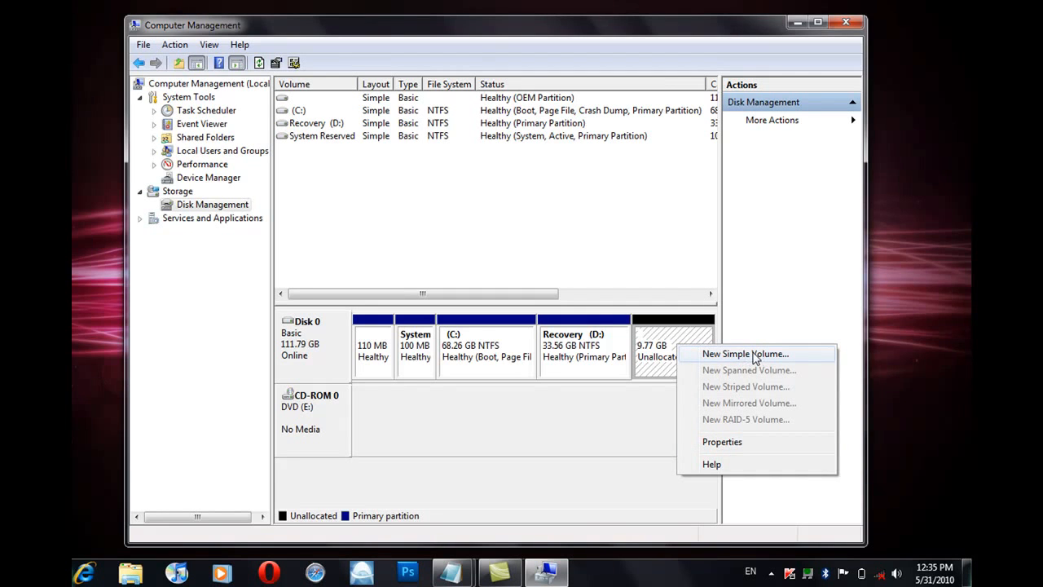
{"action": "left_click", "coordinate": [744, 352]}
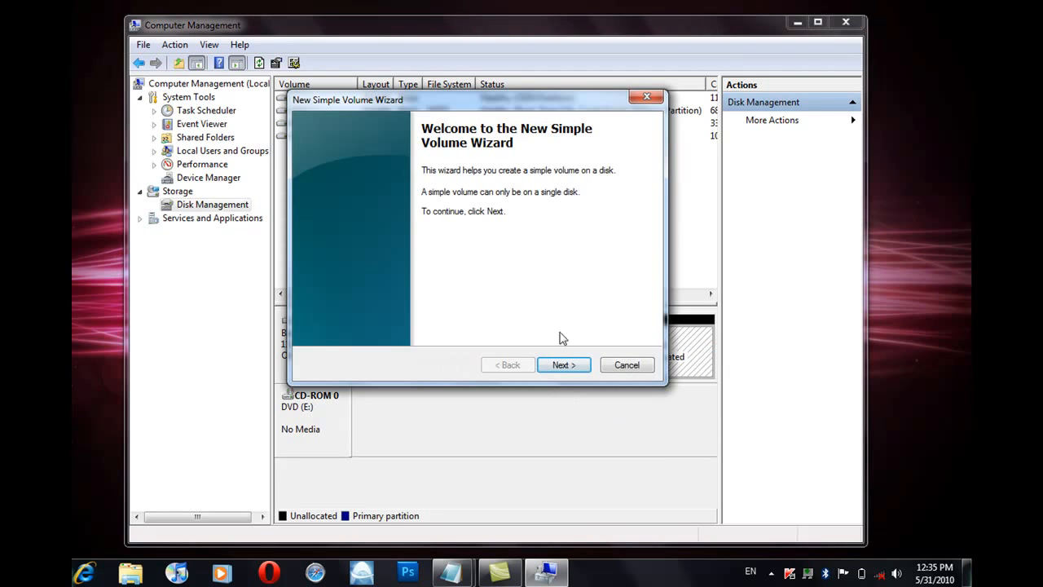
{"action": "left_click", "coordinate": [563, 365]}
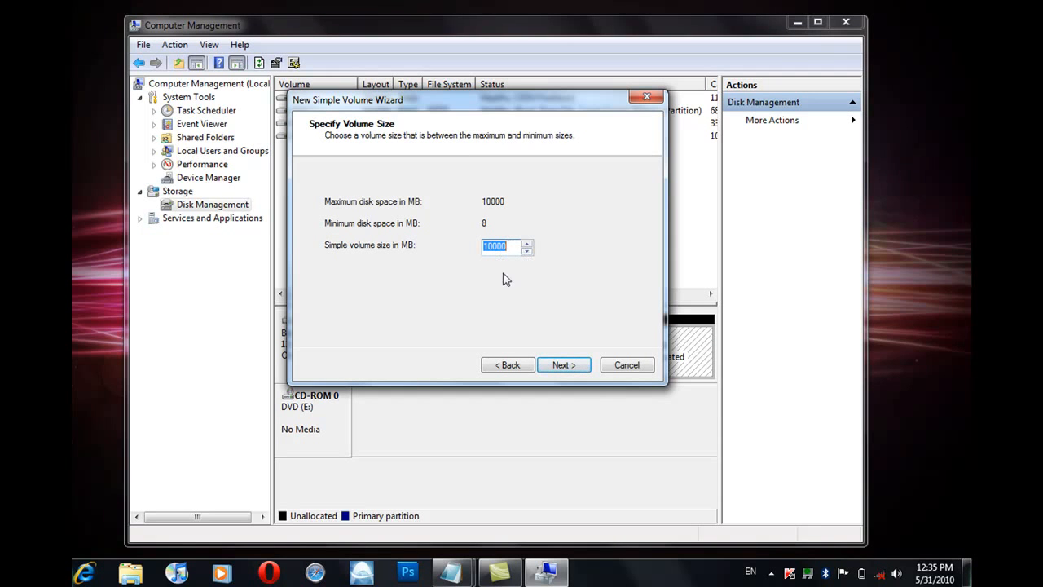
{"action": "mouse_move", "coordinate": [548, 352]}
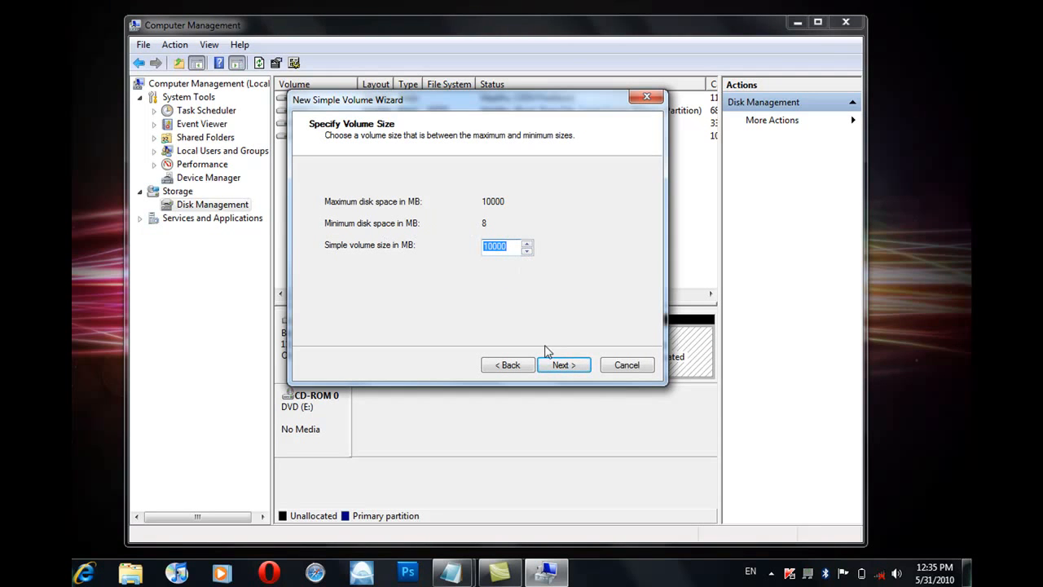
{"action": "left_click", "coordinate": [563, 365]}
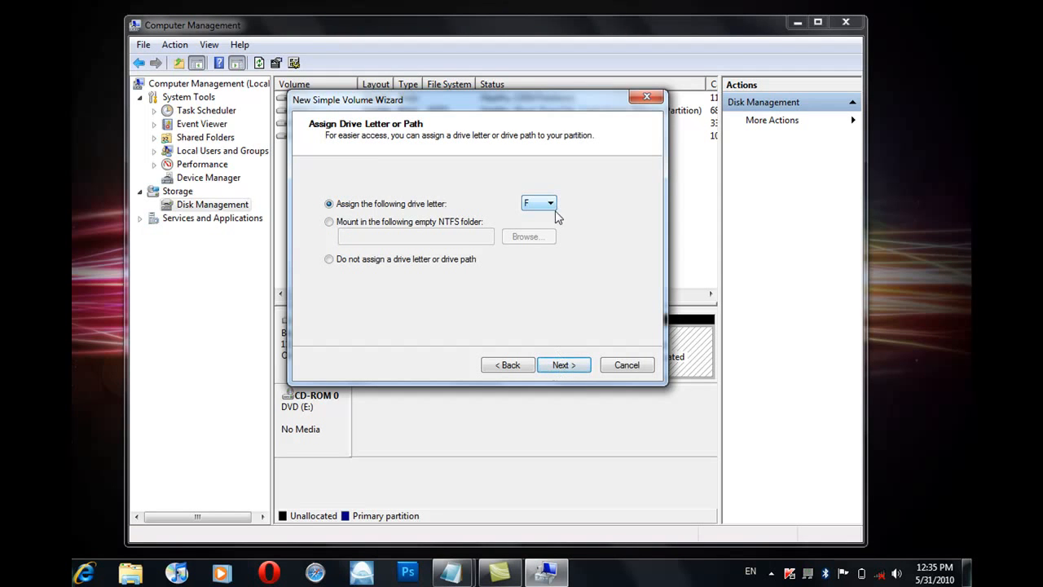
{"action": "mouse_move", "coordinate": [449, 570]}
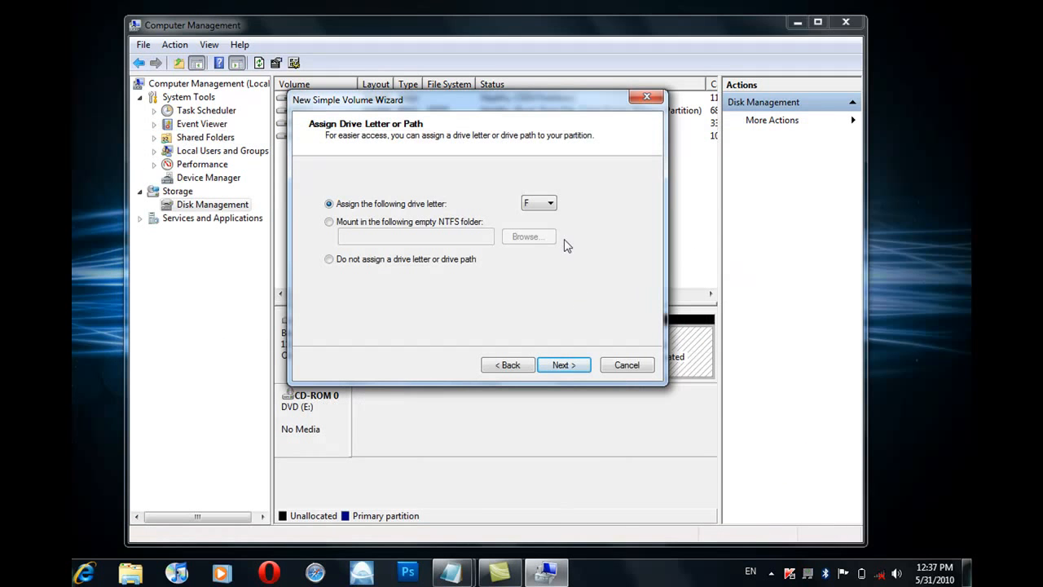
Assign drive letter F and keep NTFS quick format, reaching the wizard summary.
{"action": "left_click", "coordinate": [550, 202]}
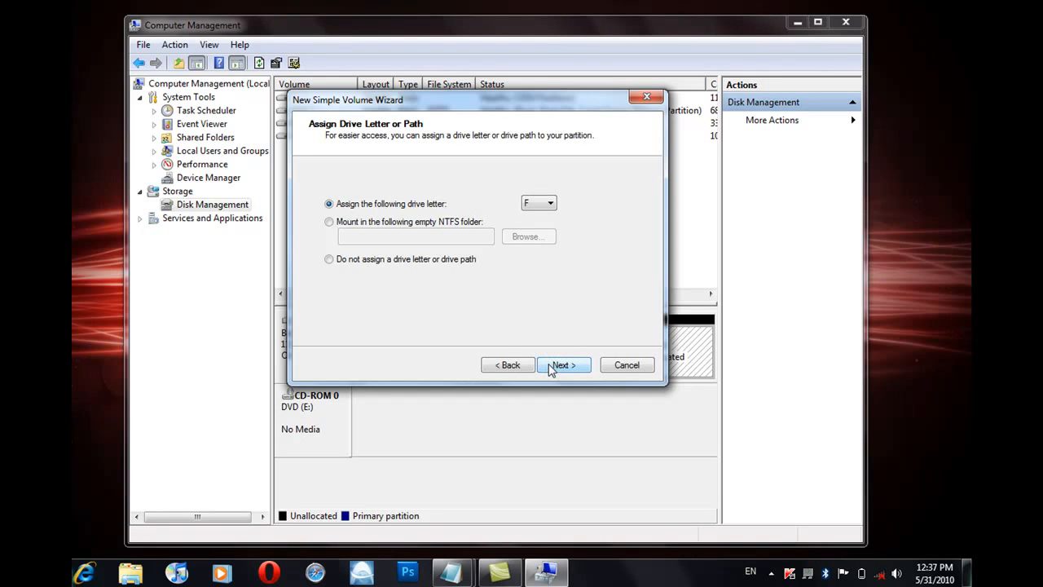
{"action": "left_click", "coordinate": [564, 365]}
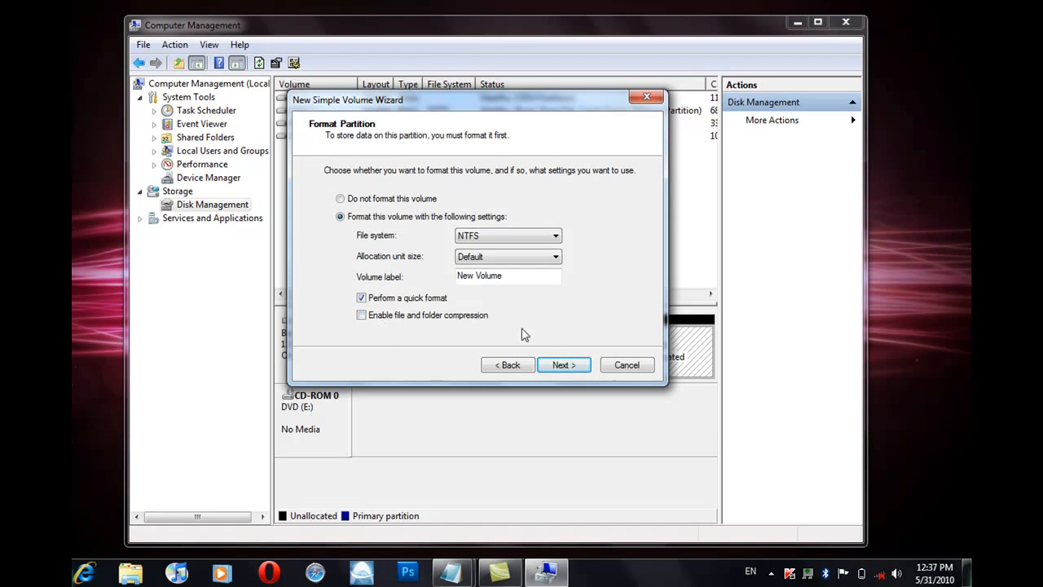
{"action": "left_click", "coordinate": [564, 365]}
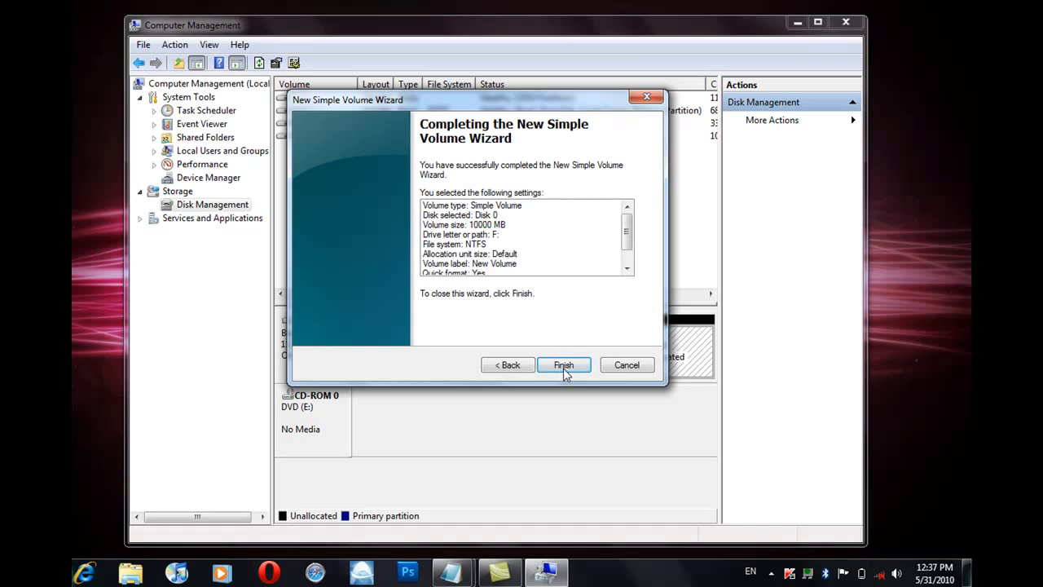
Finish the volume, accept converting Disk 0 to dynamic, and dismiss AutoPlay for New Volume (F:).
{"action": "left_click", "coordinate": [563, 365]}
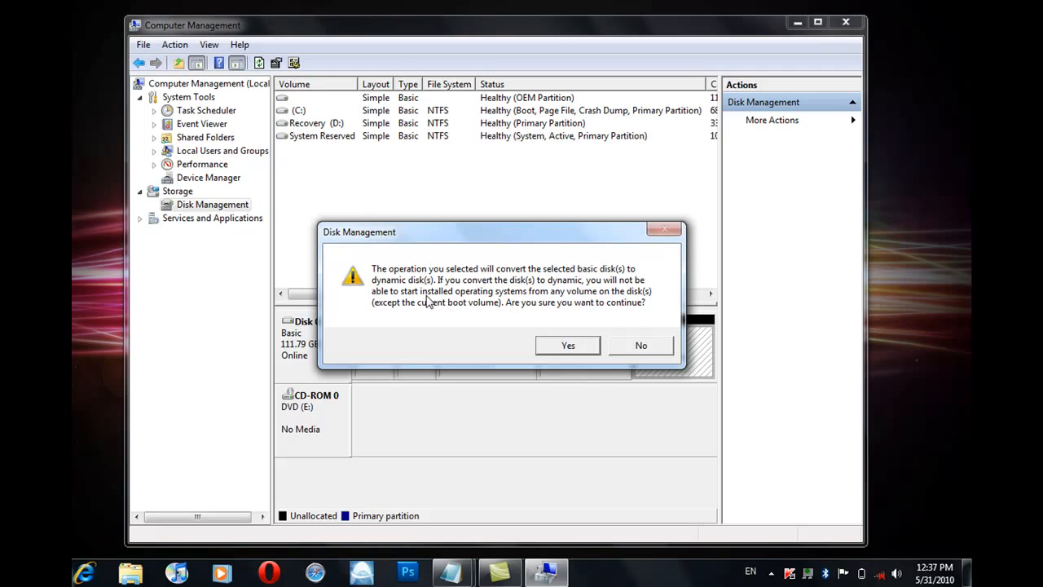
{"action": "mouse_move", "coordinate": [573, 308]}
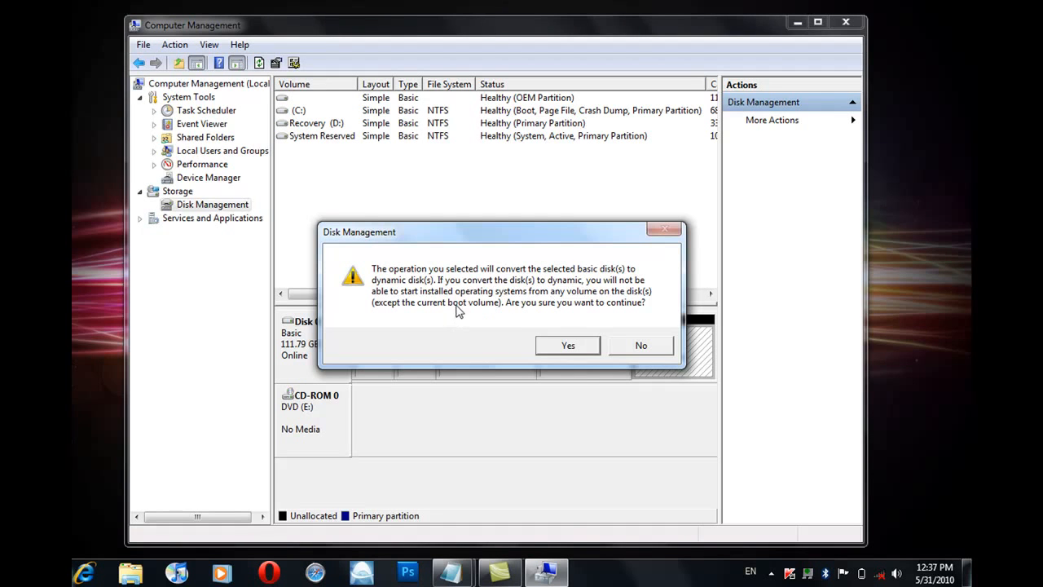
{"action": "mouse_move", "coordinate": [595, 304]}
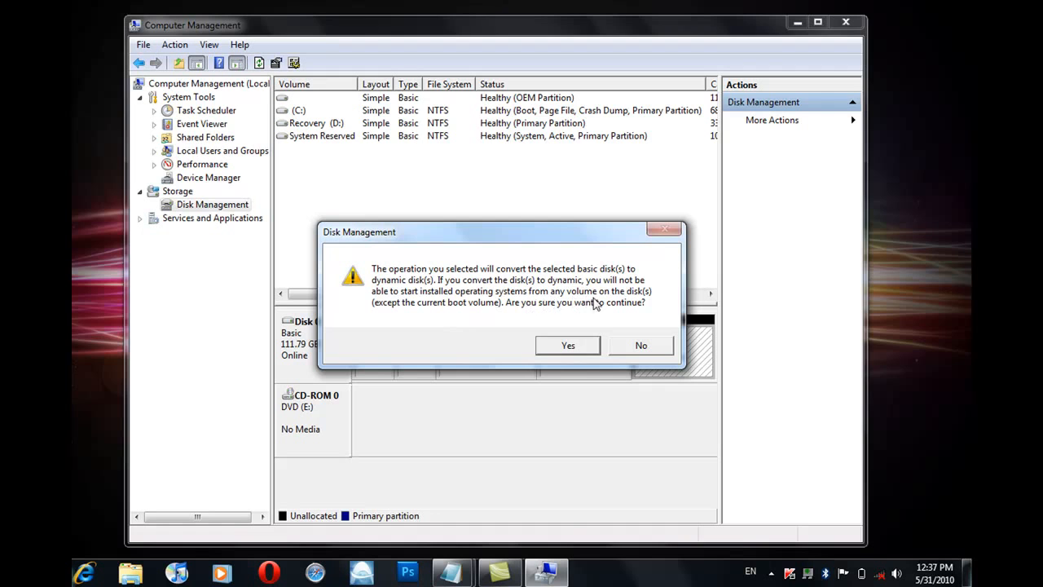
{"action": "mouse_move", "coordinate": [538, 326]}
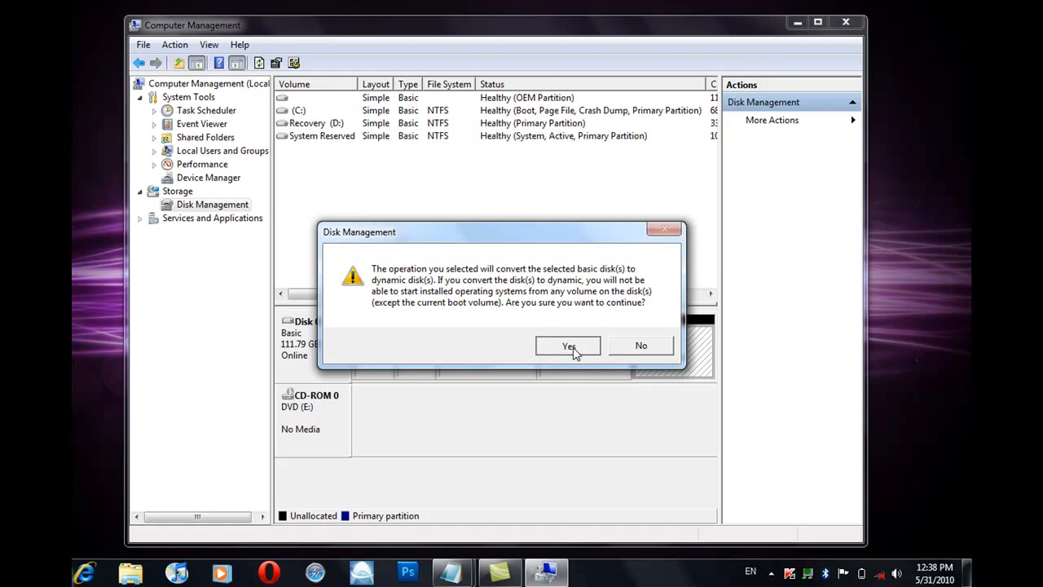
{"action": "left_click", "coordinate": [567, 345]}
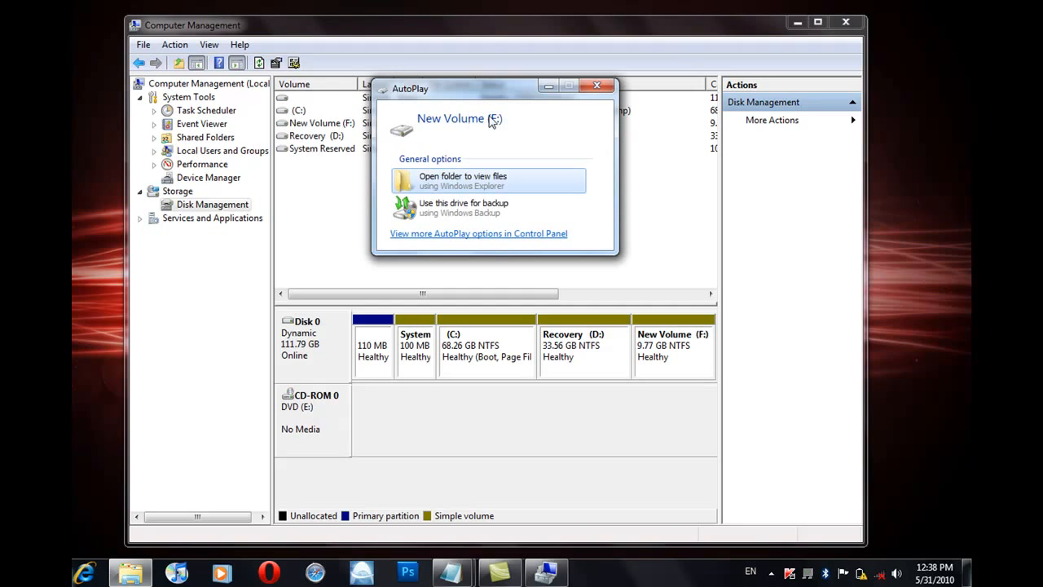
{"action": "left_click", "coordinate": [596, 85]}
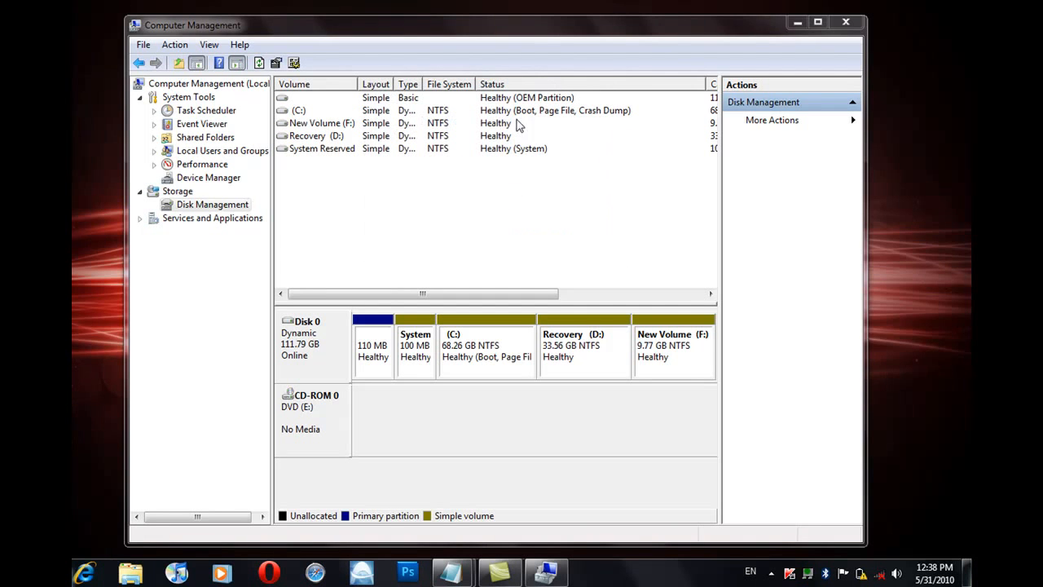
{"action": "left_click", "coordinate": [671, 345]}
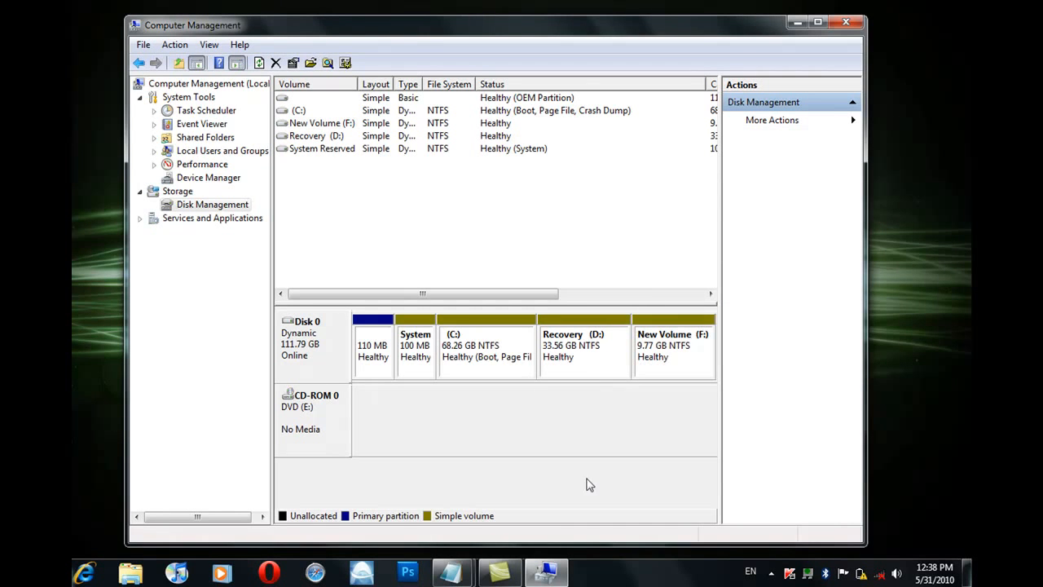
{"action": "mouse_move", "coordinate": [453, 571]}
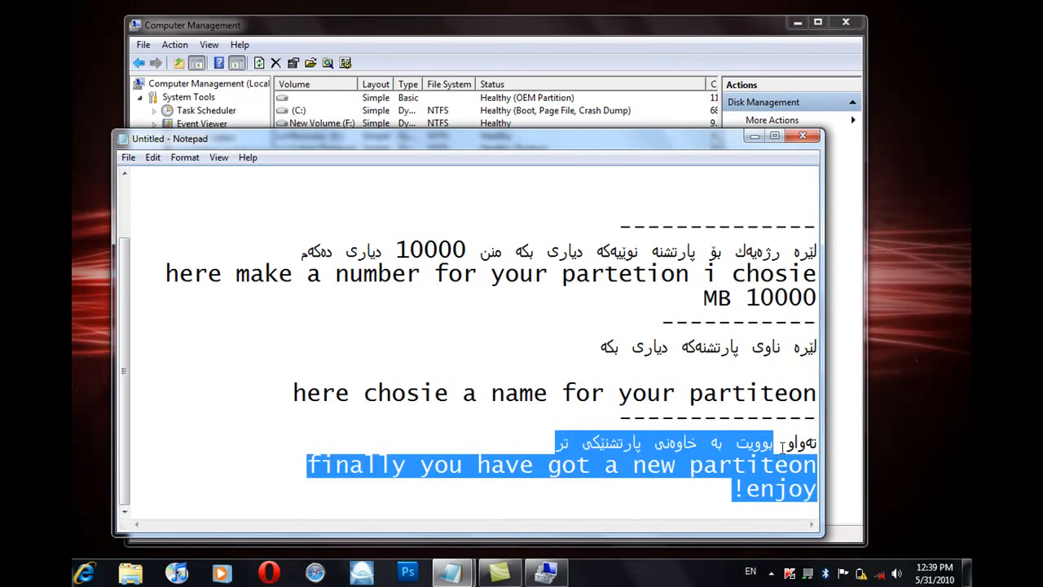
{"action": "left_click", "coordinate": [802, 137]}
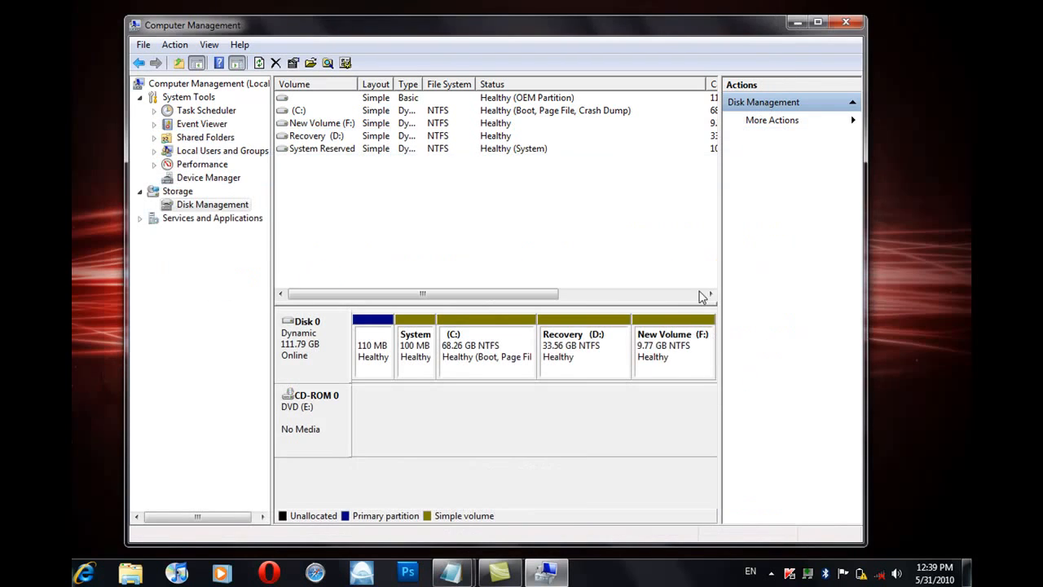
{"action": "left_click", "coordinate": [671, 346]}
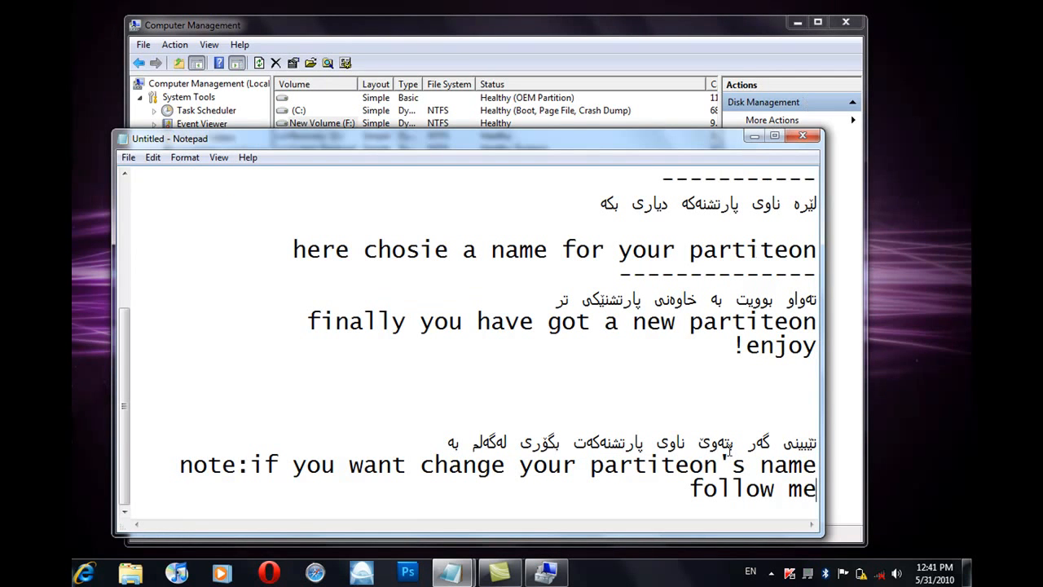
{"action": "left_click_drag", "start_coordinate": [180, 440], "coordinate": [815, 489]}
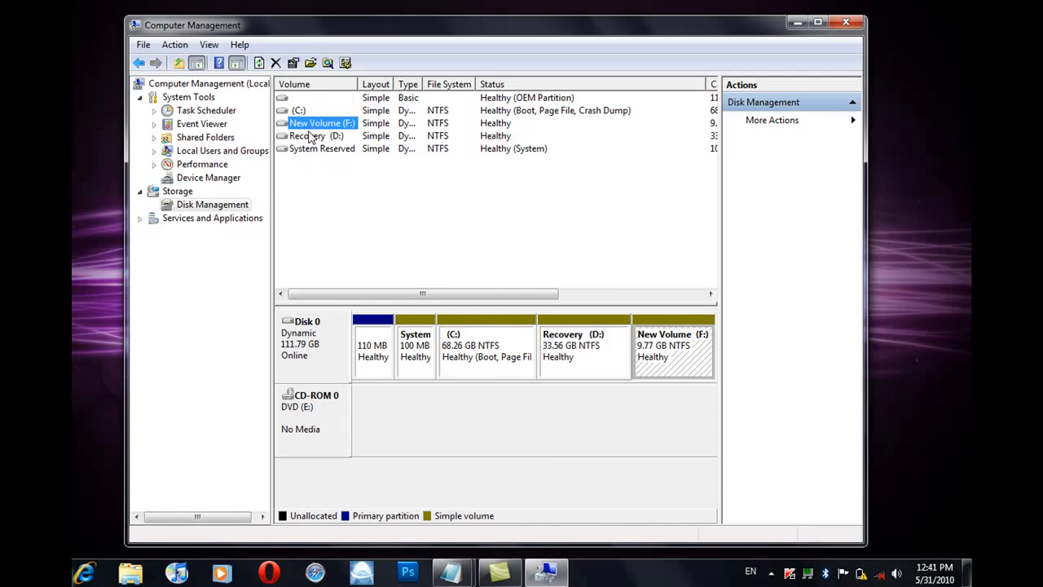
Label the new volume 'HarD' through its Properties so it lists as HarD (F:).
{"action": "right_click", "coordinate": [319, 124]}
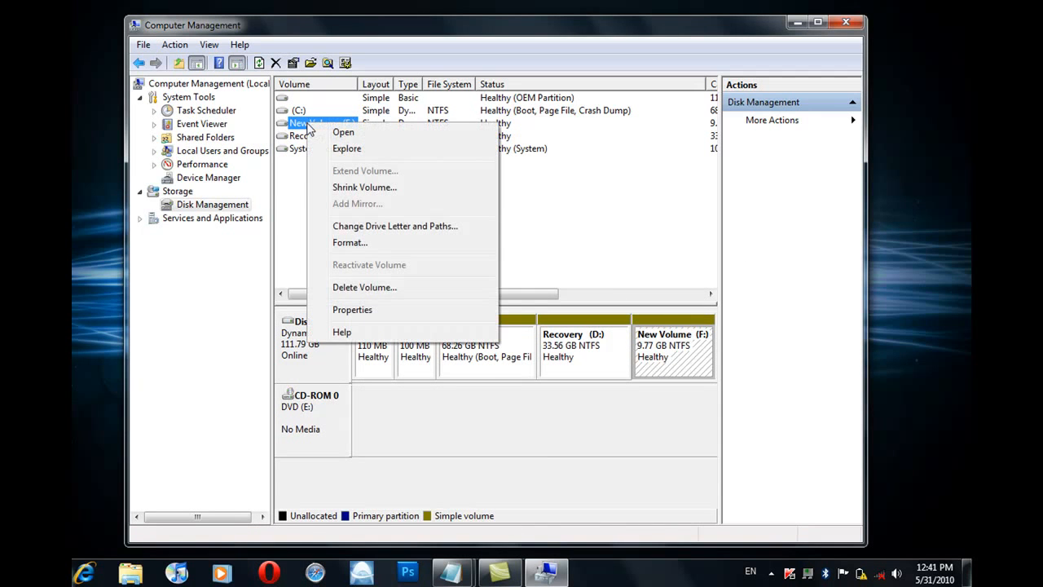
{"action": "mouse_move", "coordinate": [352, 309]}
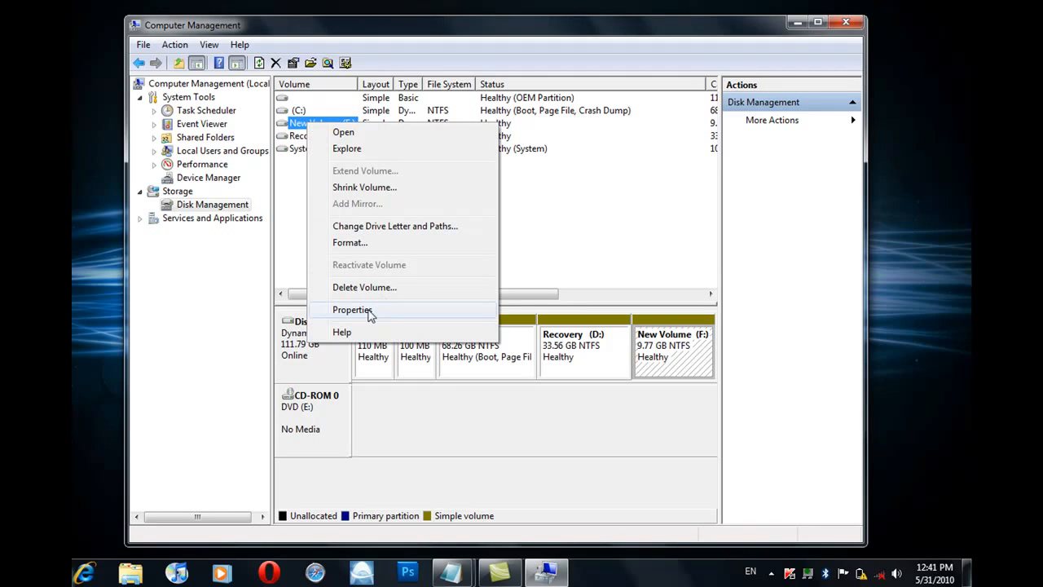
{"action": "left_click", "coordinate": [352, 309]}
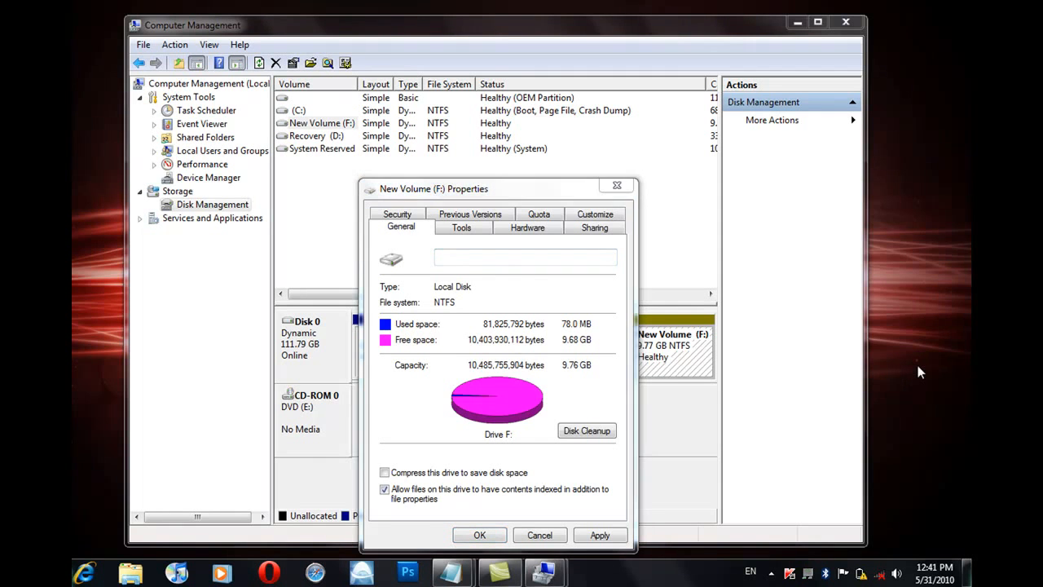
{"action": "type", "text": "HarD"}
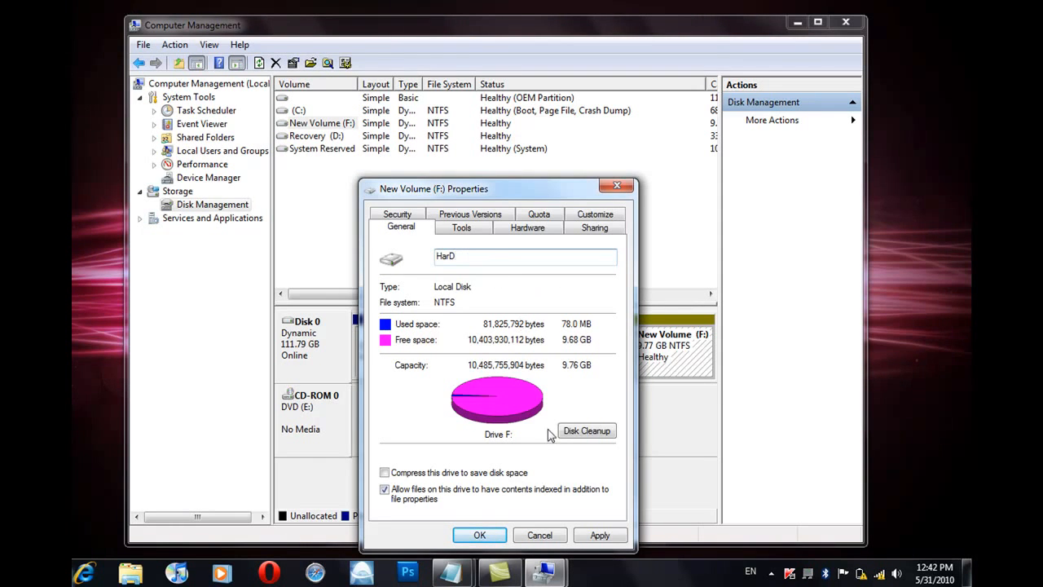
{"action": "left_click", "coordinate": [600, 535]}
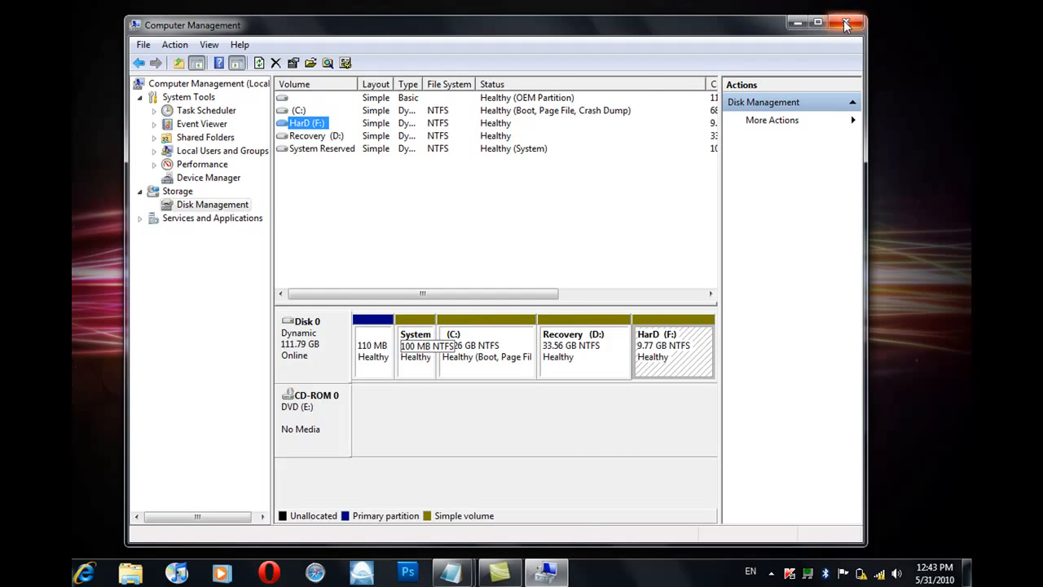
Close Computer Management and view HarD (F:) among the drives in the Computer window.
{"action": "left_click", "coordinate": [846, 23]}
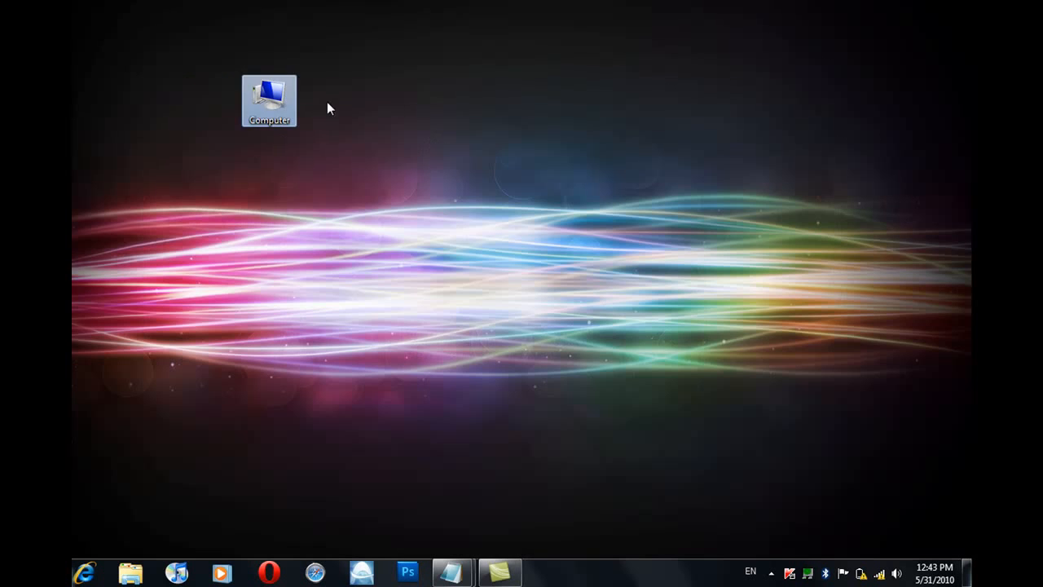
{"action": "double_click", "coordinate": [269, 102]}
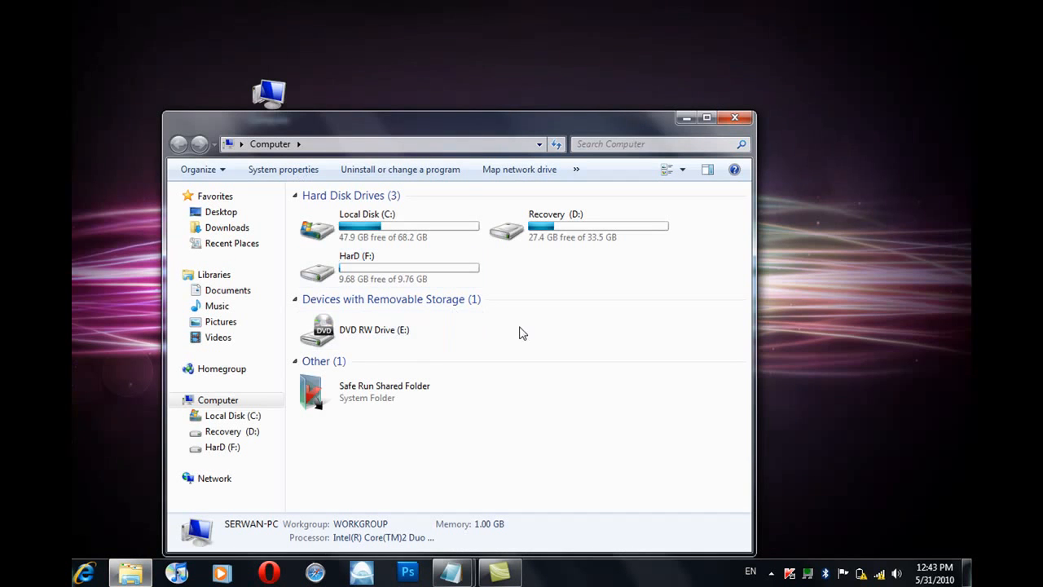
{"action": "mouse_move", "coordinate": [582, 245]}
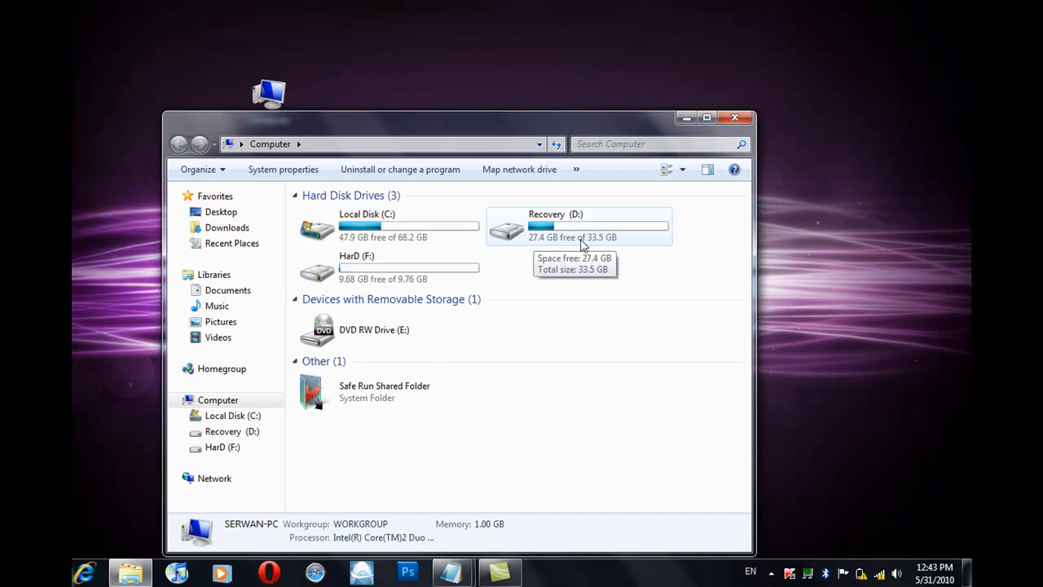